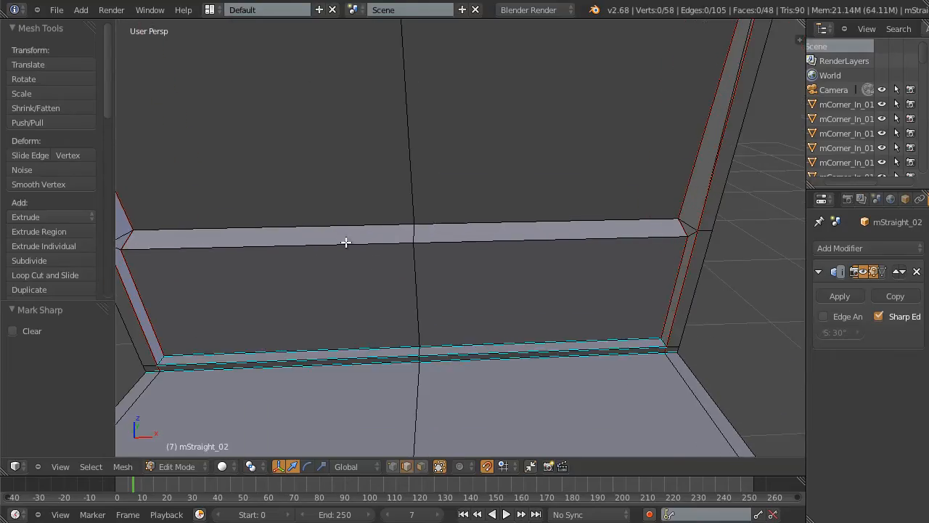
# - Leave Edit Mode and start an Autodesk FBX export of the corridor wall piece
pyautogui.click(122, 466)
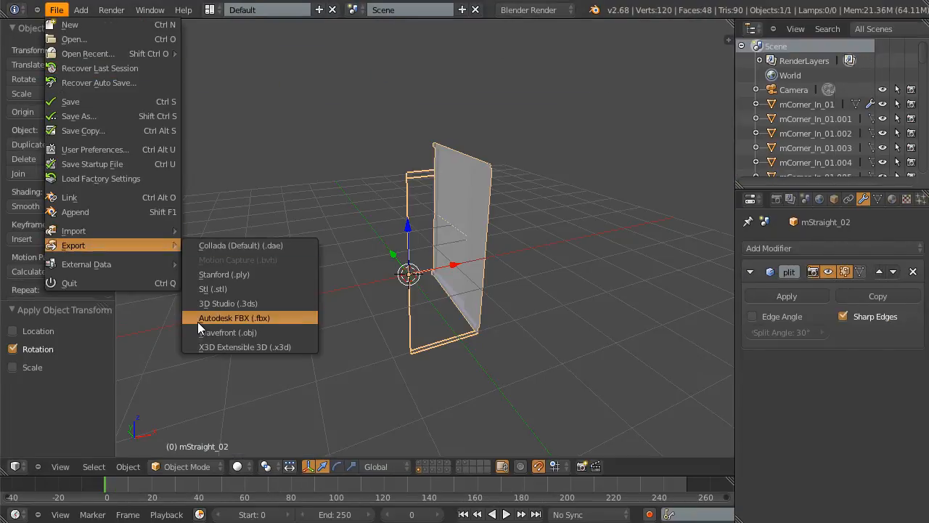
pyautogui.click(234, 316)
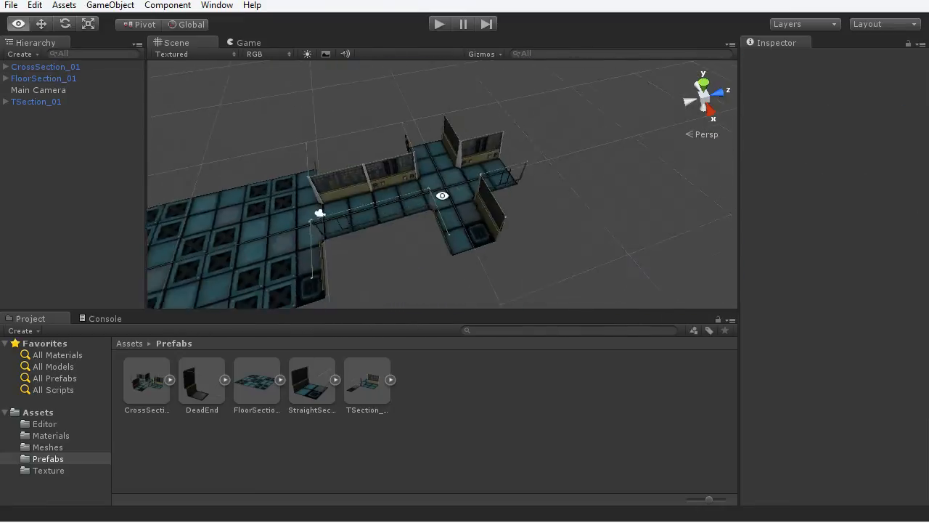
# - Place a DeadEnd prefab next to the corridor and select the Main Camera with its Fisheye effect
pyautogui.moveTo(202, 378); pyautogui.dragTo(617, 145)
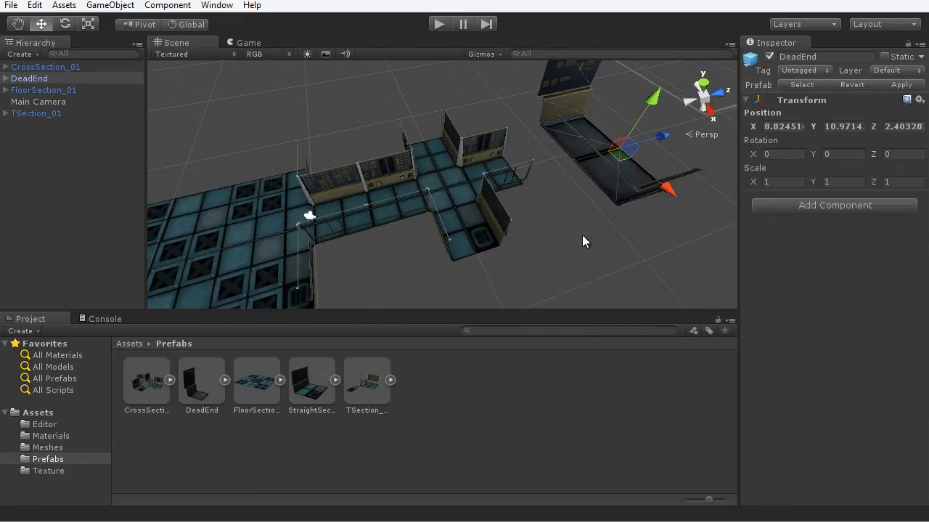
pyautogui.click(169, 6)
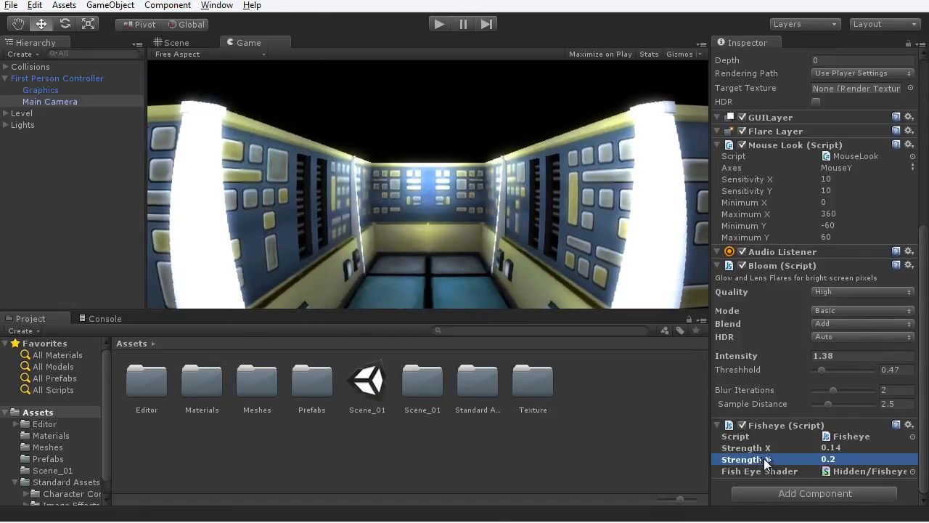
# - Play-test the corridor in first person, then return to the Scene view of the lit room
pyautogui.click(439, 23)
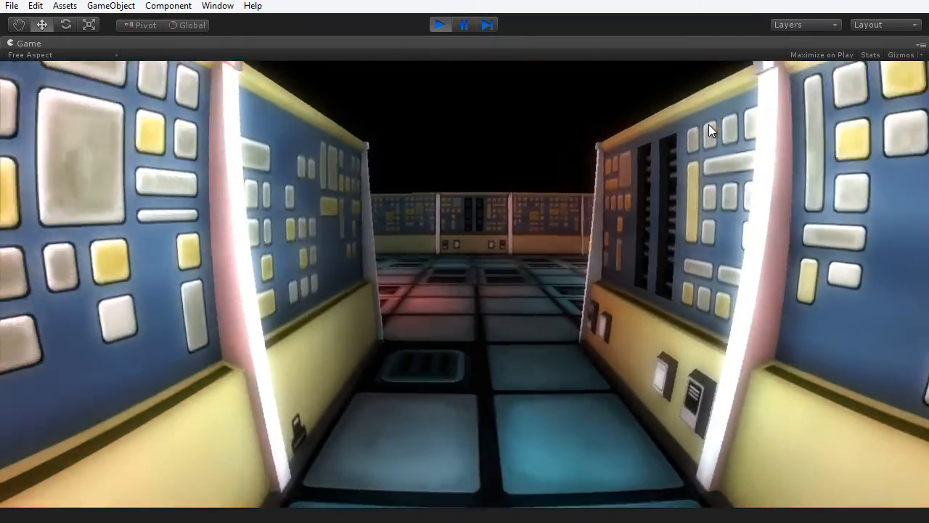
pyautogui.click(28, 44)
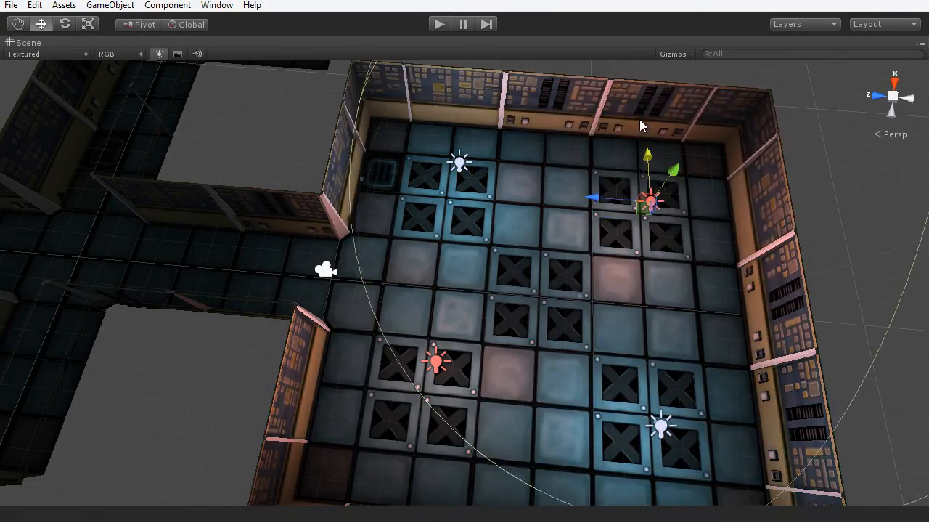
pyautogui.moveTo(639, 125); pyautogui.dragTo(520, 319)
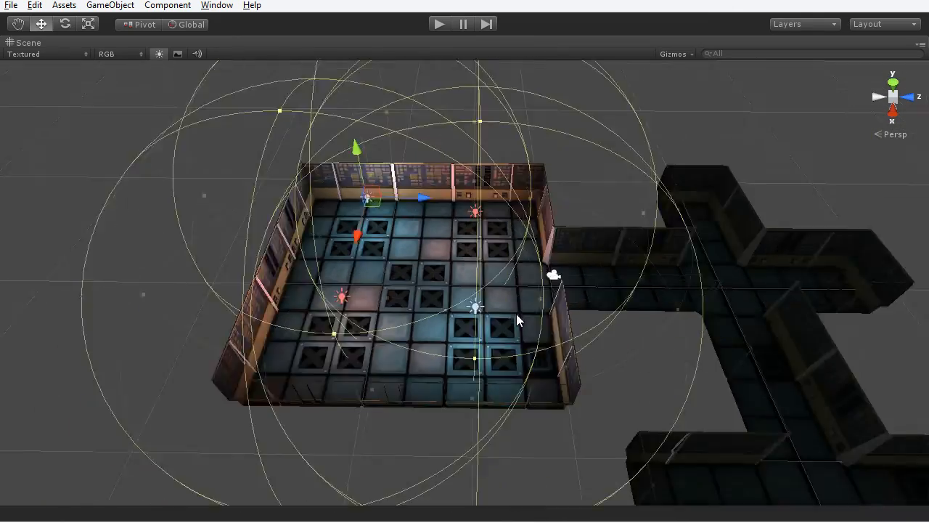
pyautogui.moveTo(520, 321); pyautogui.dragTo(410, 225)
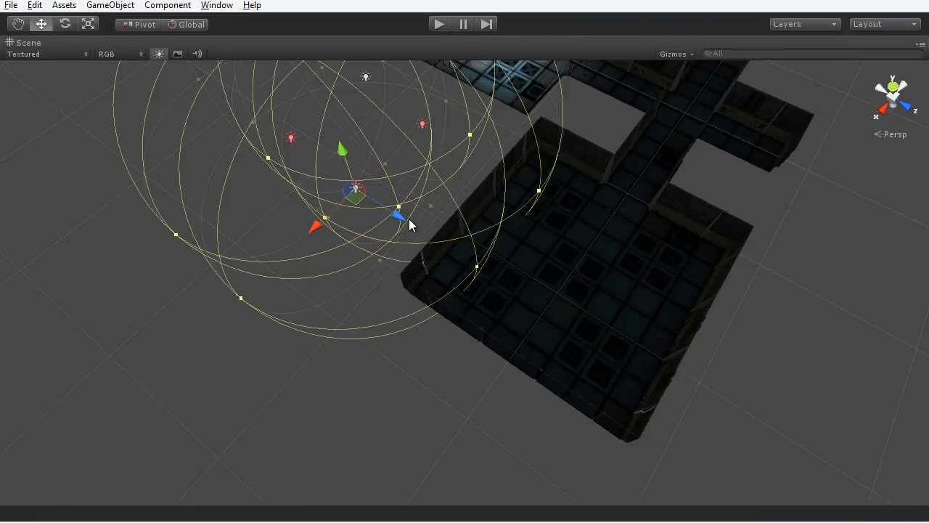